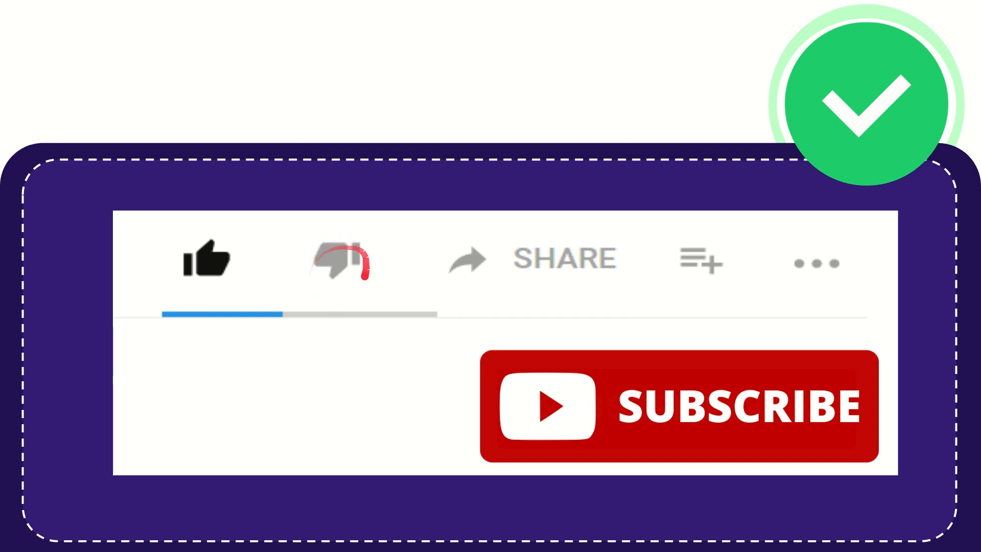
{"action": "left_click", "coordinate": [342, 260]}
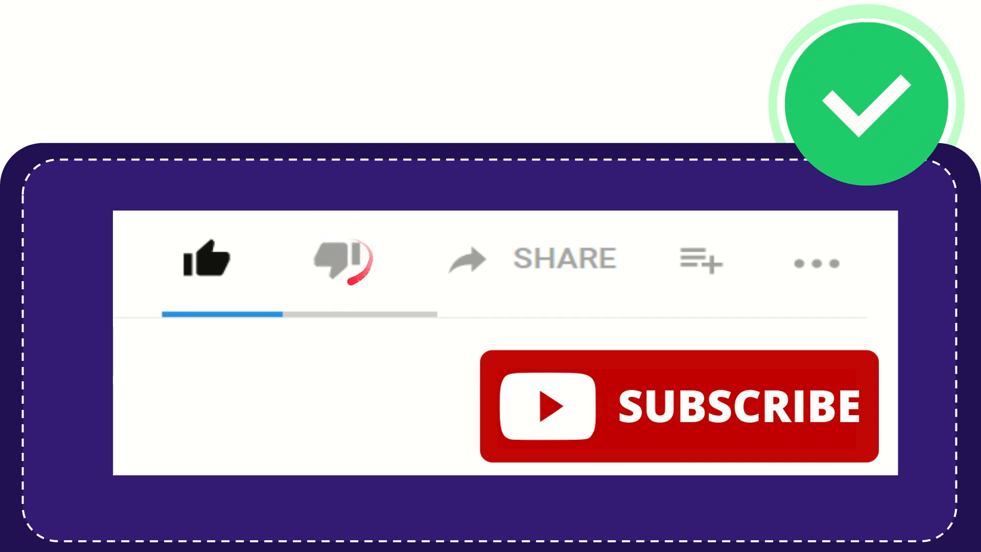